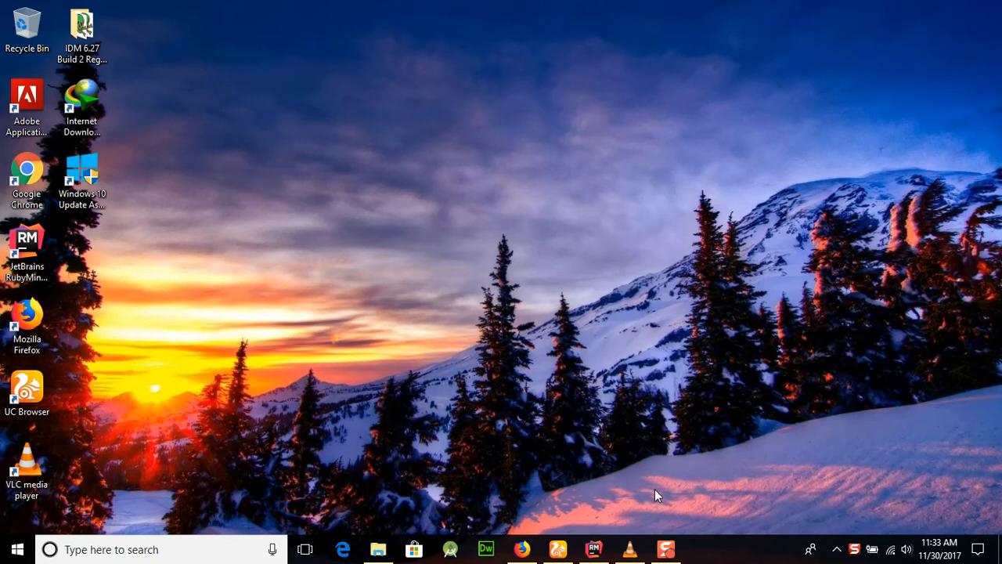
Write line 1 as puts "MATHEMATICAL METHOD PROGRAM" and move to a new line below it.
{"action": "left_click", "coordinate": [593, 548]}
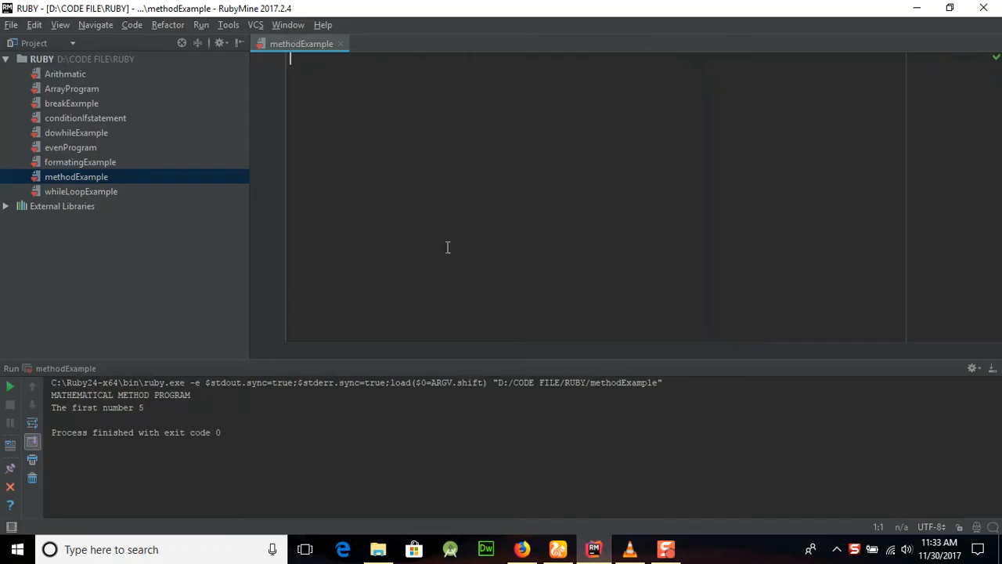
{"action": "type", "text": "puts"}
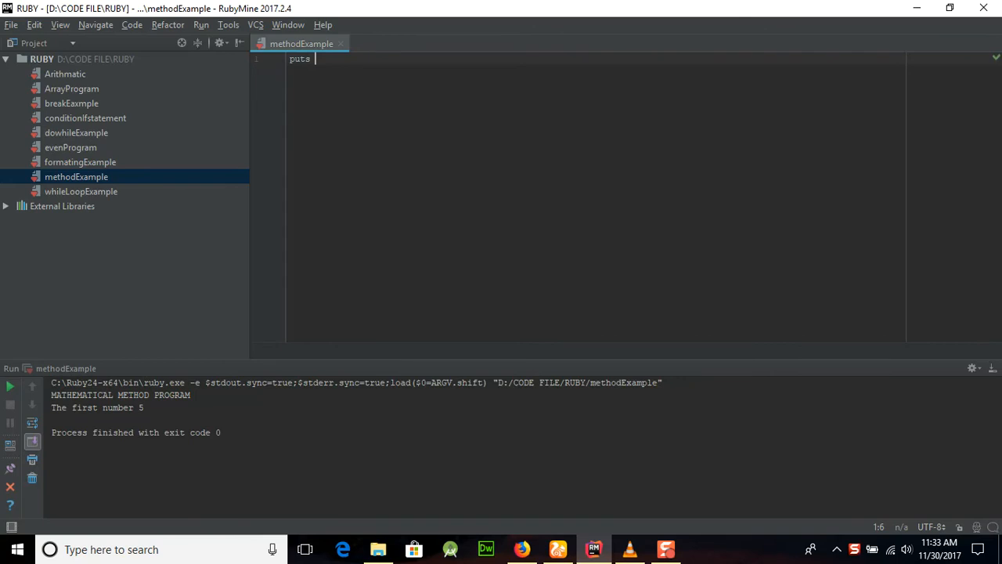
{"action": "type", "text": "\"MAT\""}
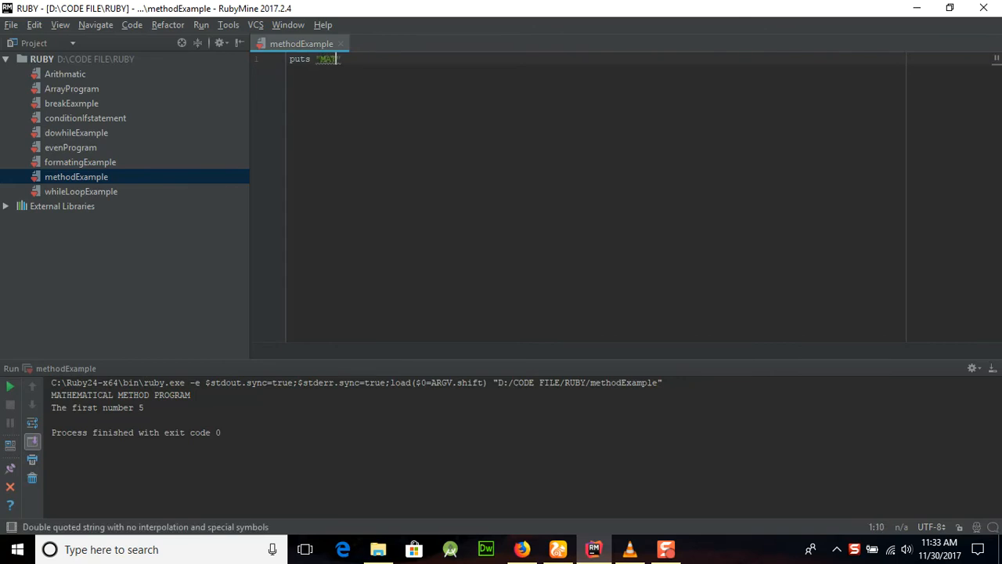
{"action": "type", "text": "HMATICAL METHOD PROGRAM"}
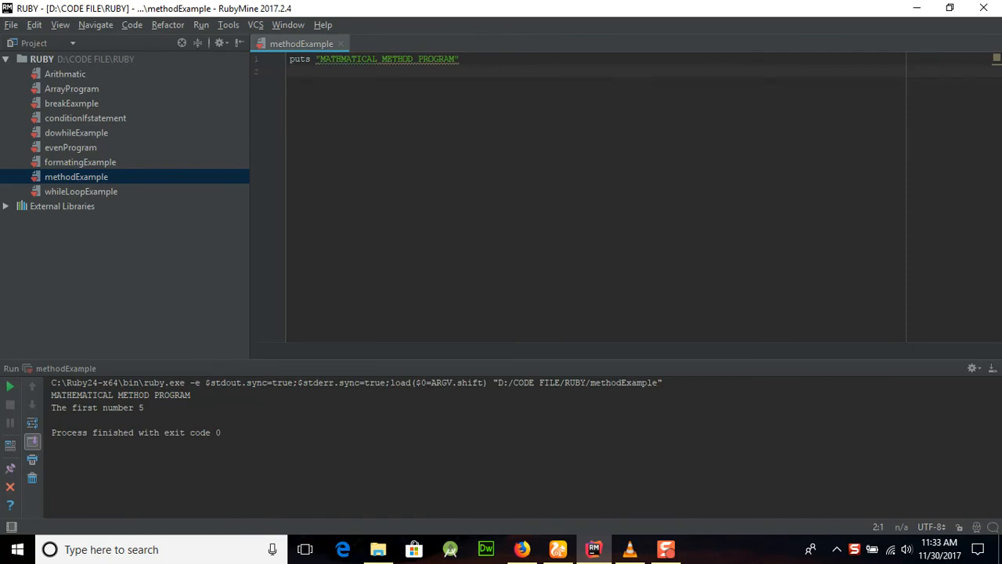
{"action": "left_click", "coordinate": [292, 72]}
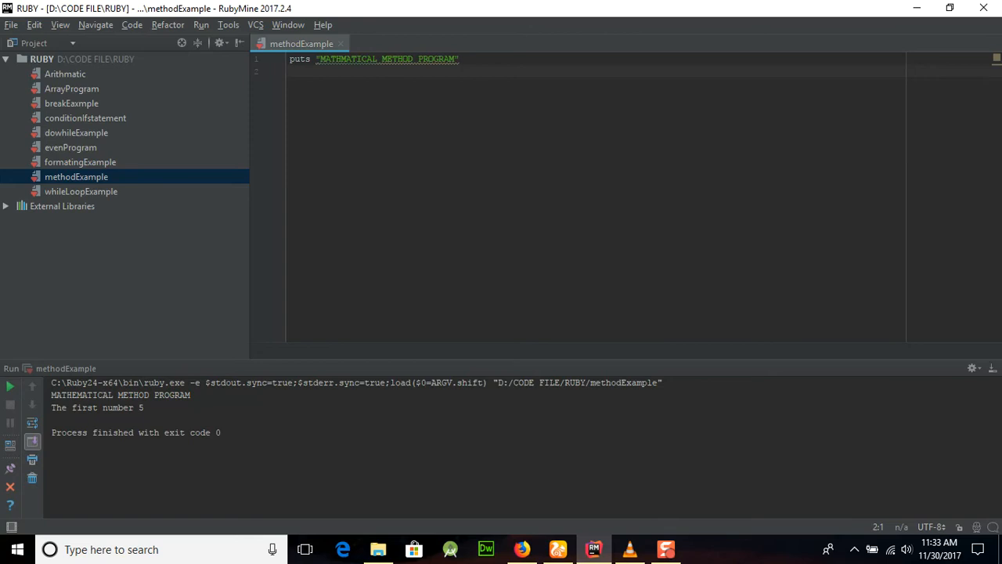
{"action": "left_click", "coordinate": [291, 71]}
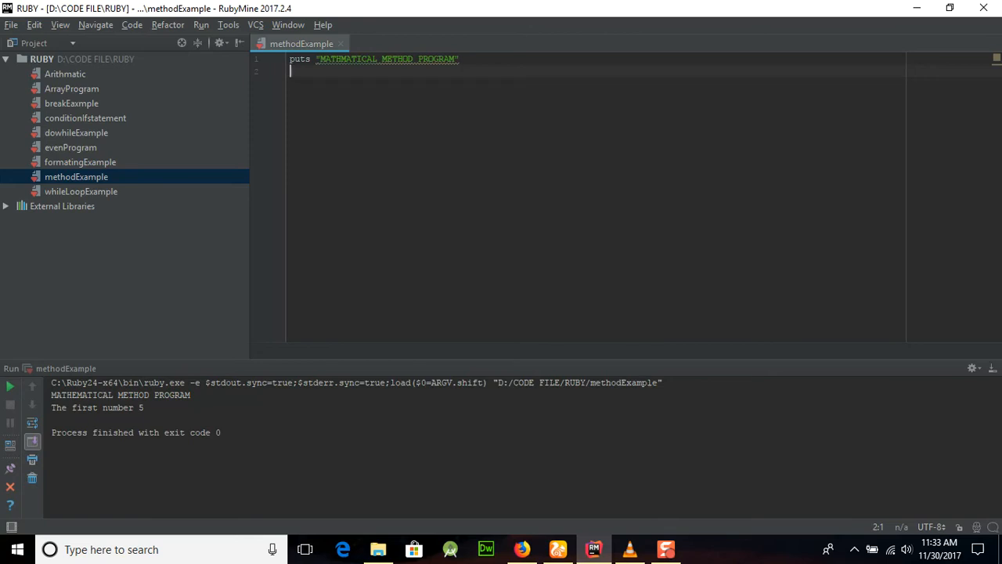
Define def sum(no1, no2) with its end and begin a puts statement inside the body.
{"action": "type", "text": "def"}
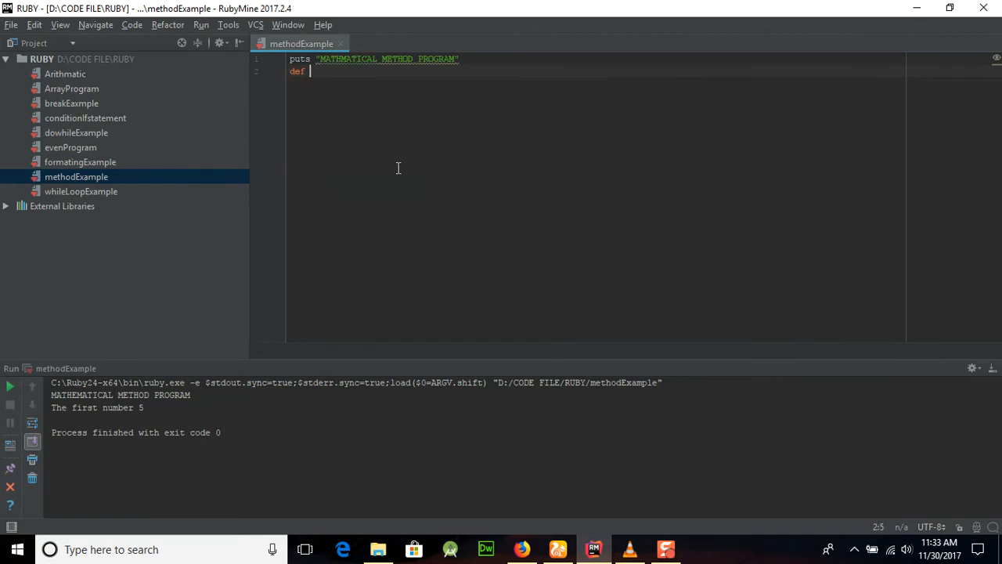
{"action": "type", "text": "sum"}
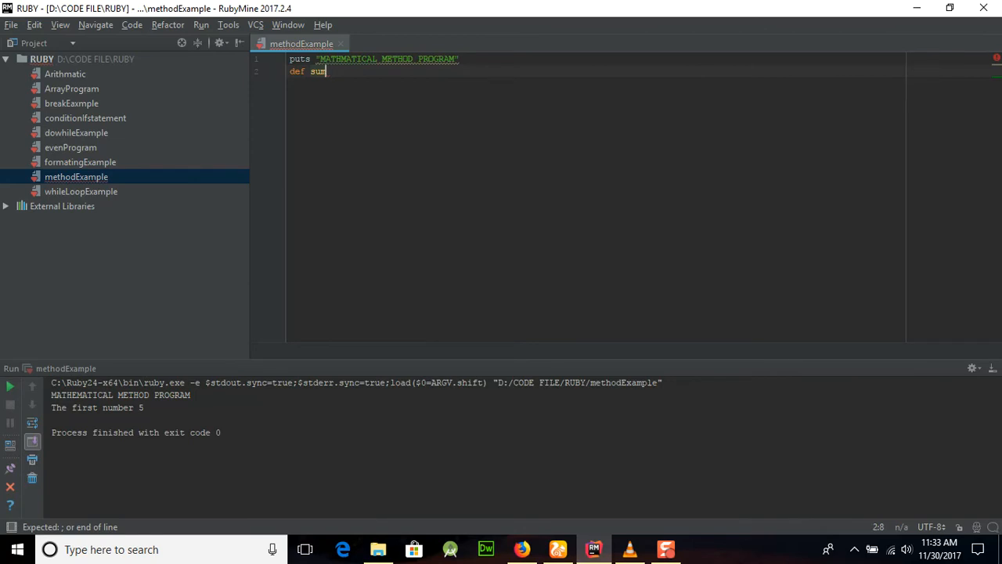
{"action": "type", "text": "("}
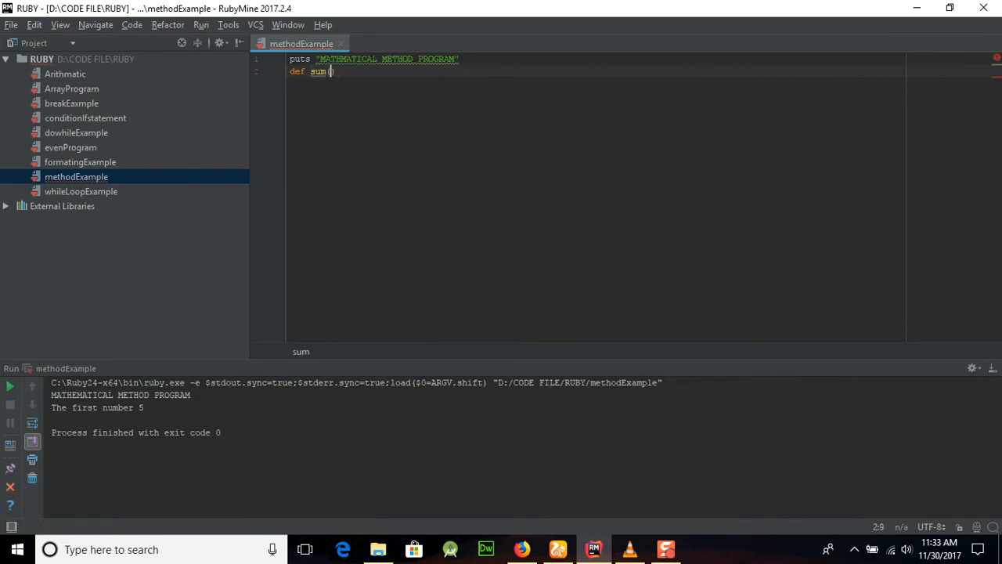
{"action": "type", "text": "no1,"}
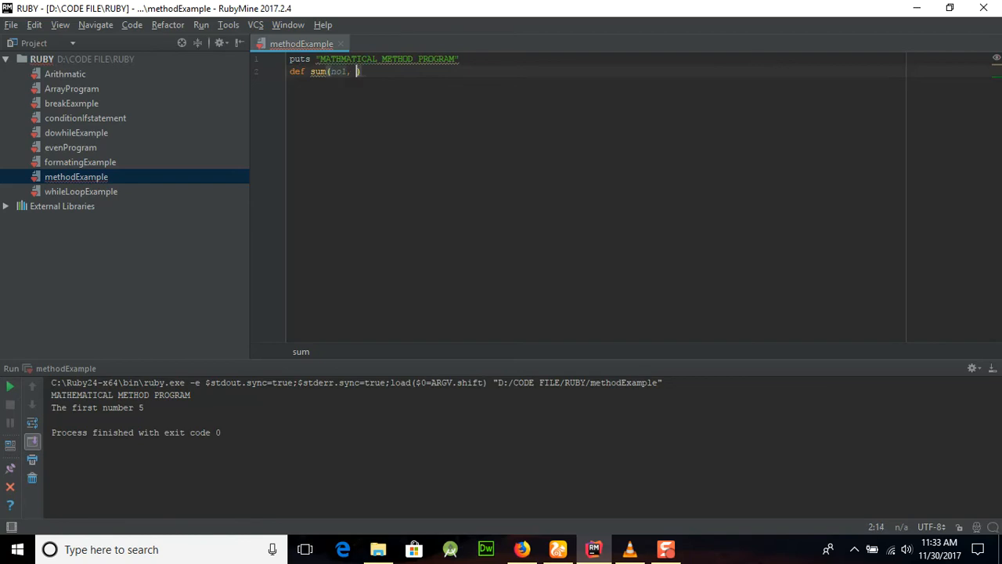
{"action": "type", "text": "no2)"}
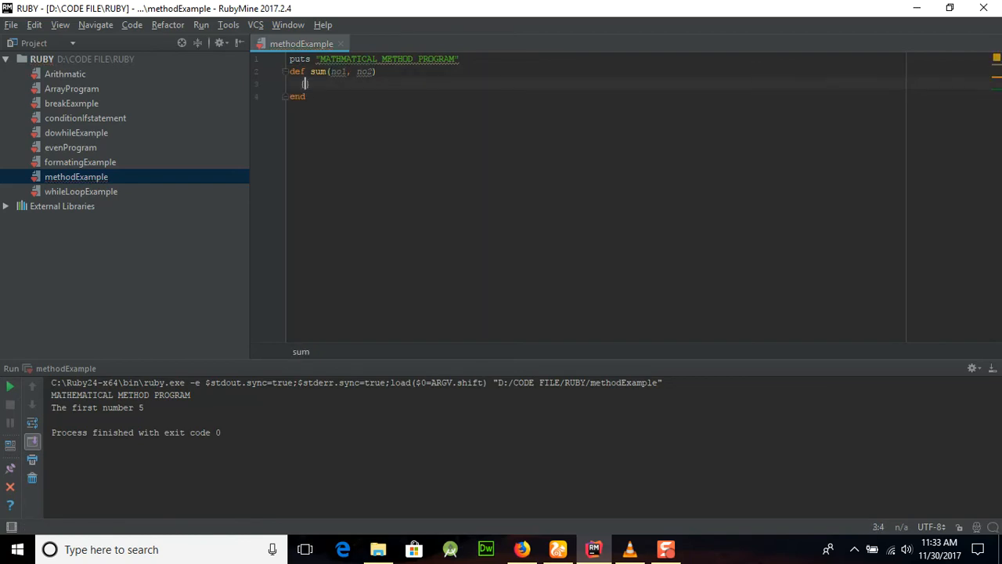
{"action": "type", "text": "p"}
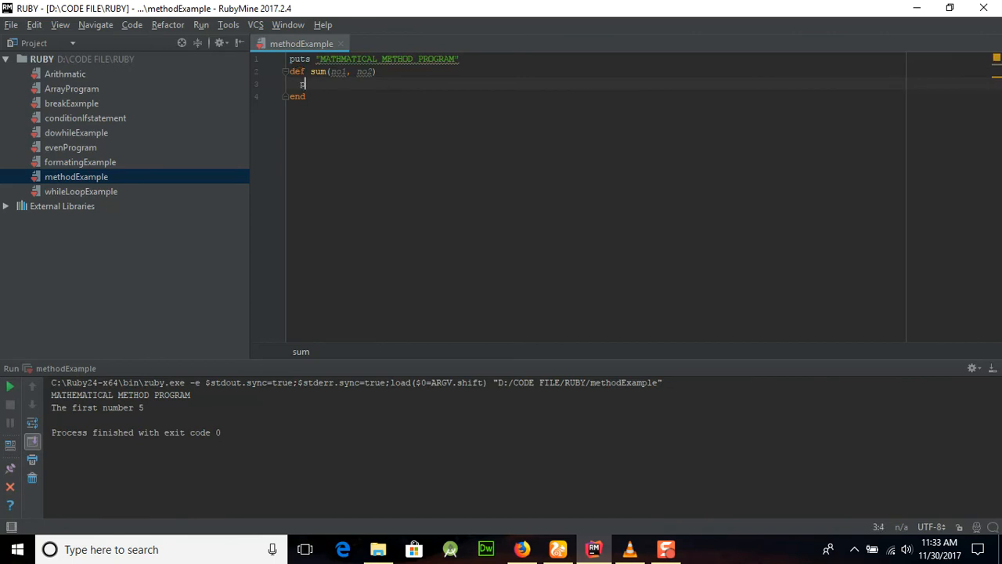
{"action": "type", "text": "uts"}
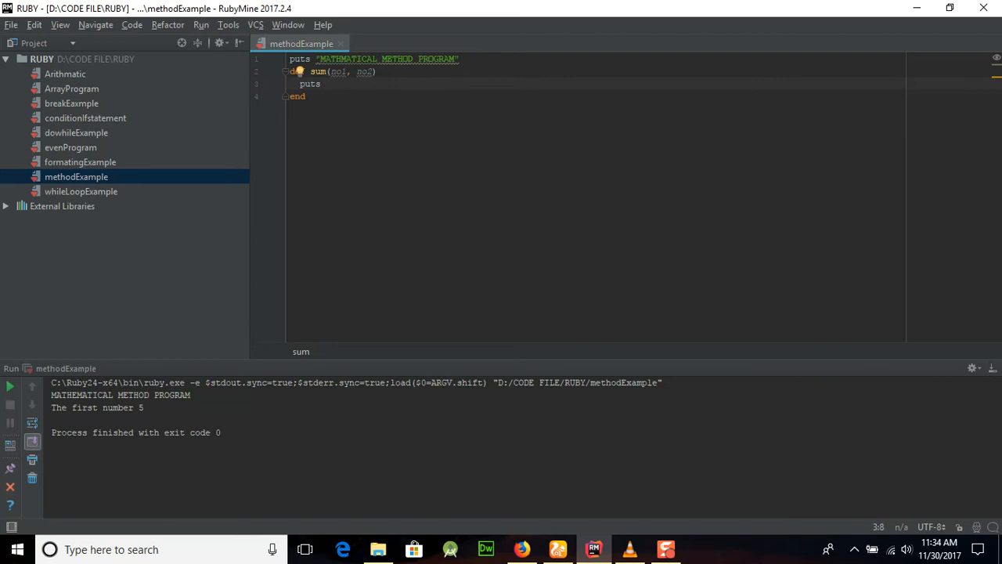
Print the first value inside sum: puts "The First Value For the Sum =#{no1}".
{"action": "type", "text": "\"\""}
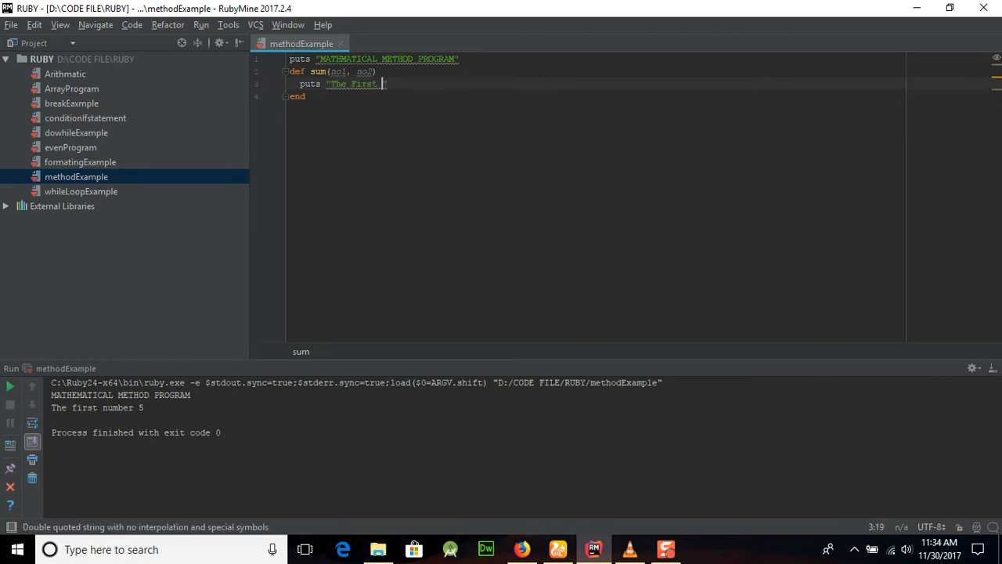
{"action": "type", "text": "Values"}
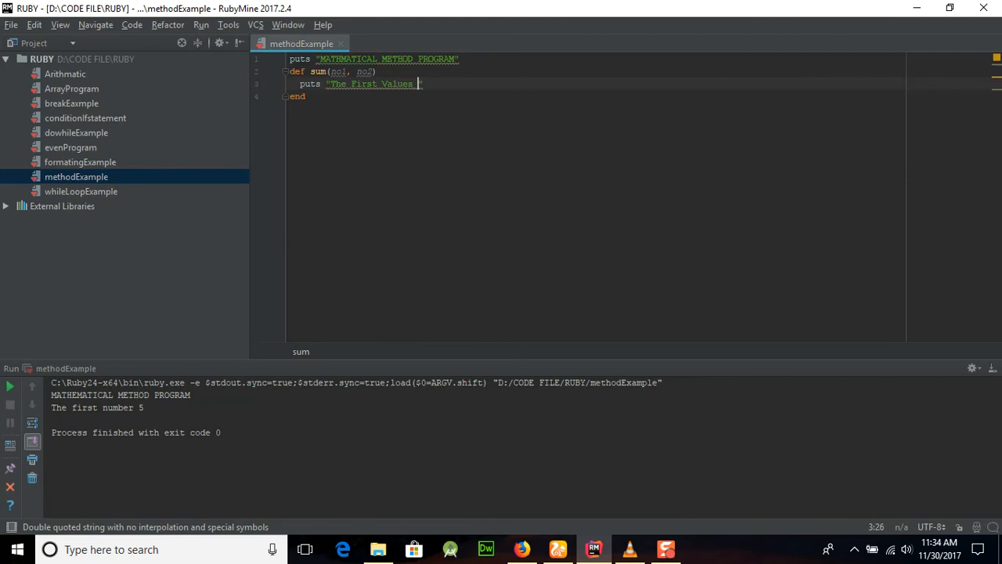
{"action": "type", "text": "From the"}
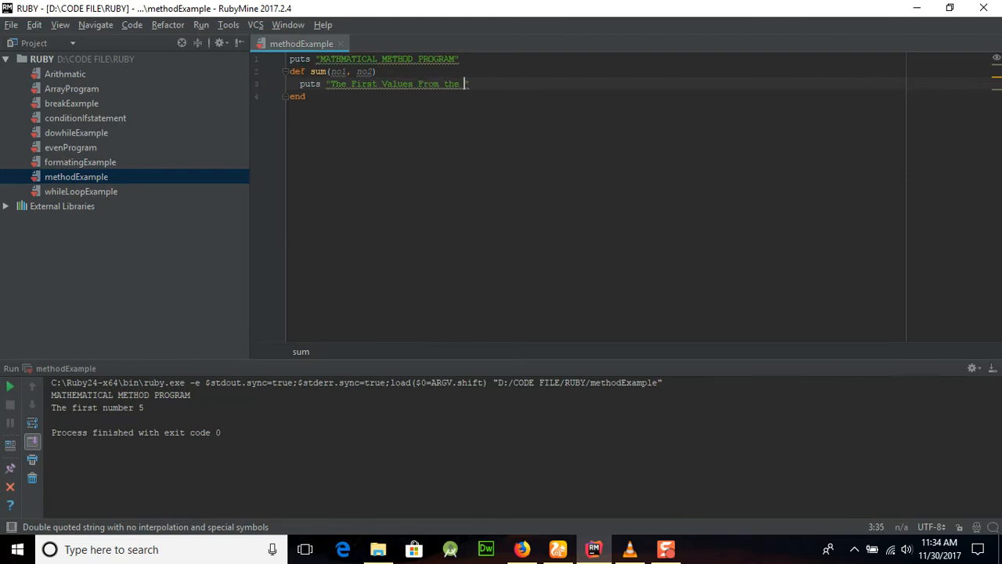
{"action": "type", "text": "Sum =#"}
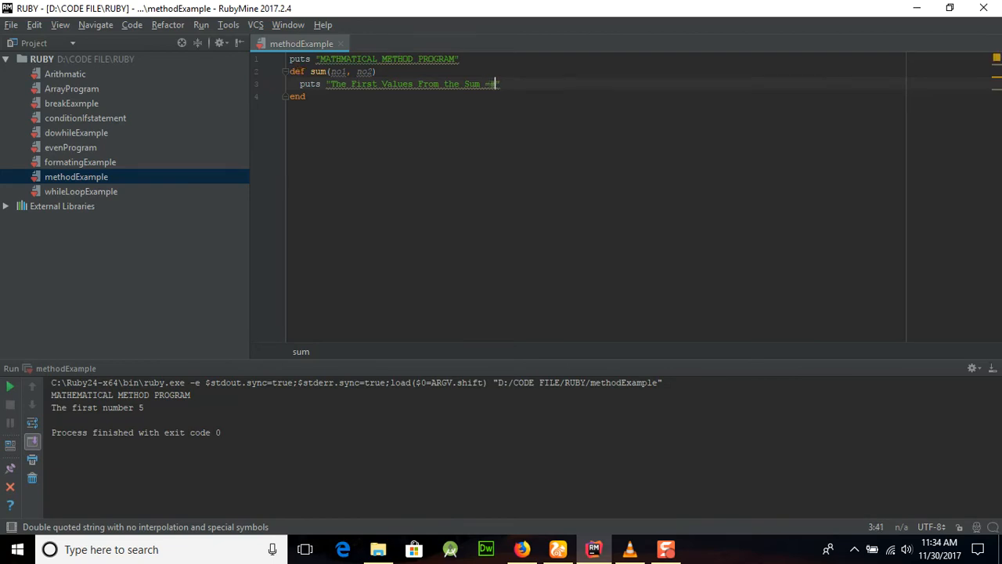
{"action": "type", "text": "{}"}
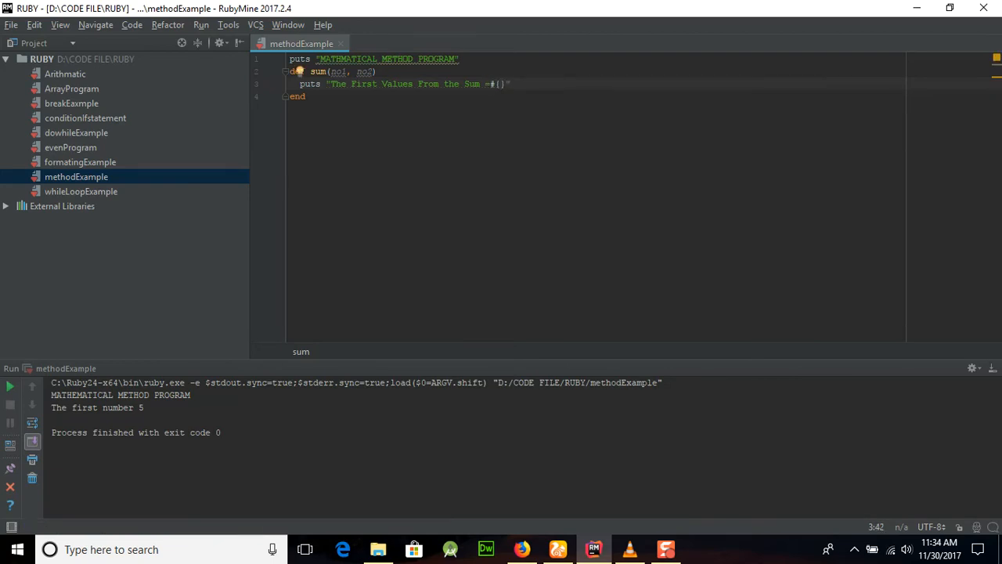
{"action": "type", "text": "no1"}
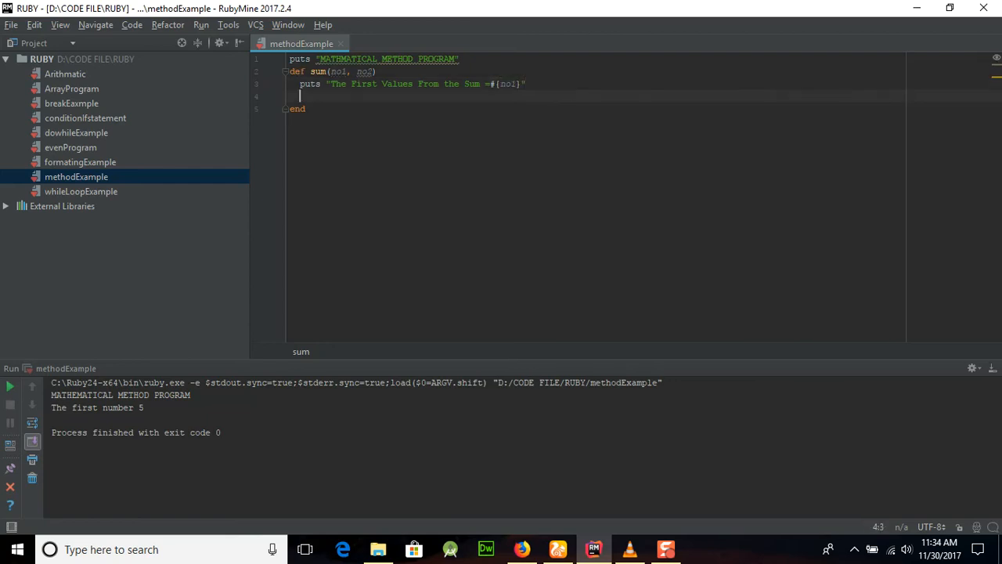
Print the second value inside sum: puts "The Second Value For the Sum =#{no2}".
{"action": "type", "text": "puts"}
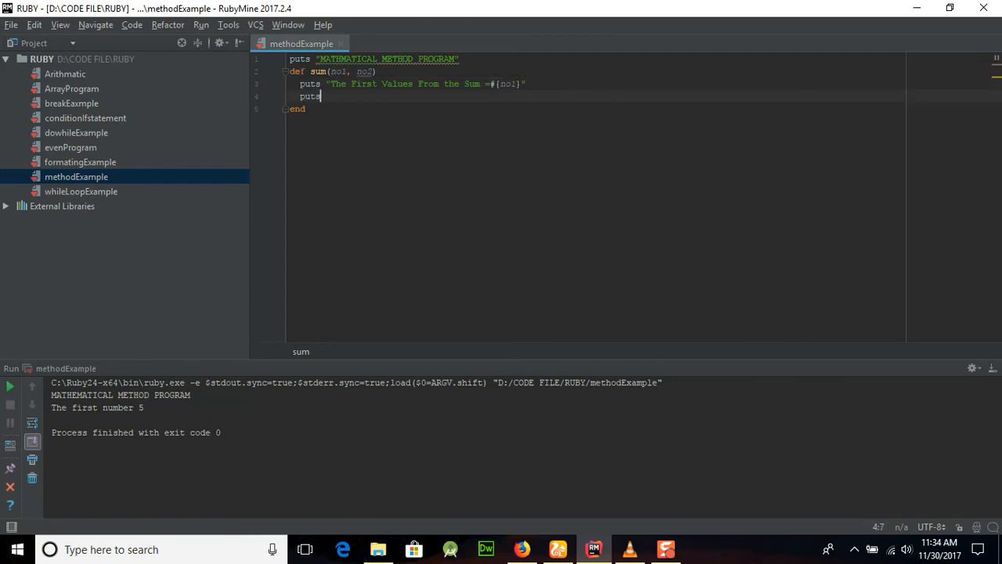
{"action": "type", "text": "\"The Second Value"}
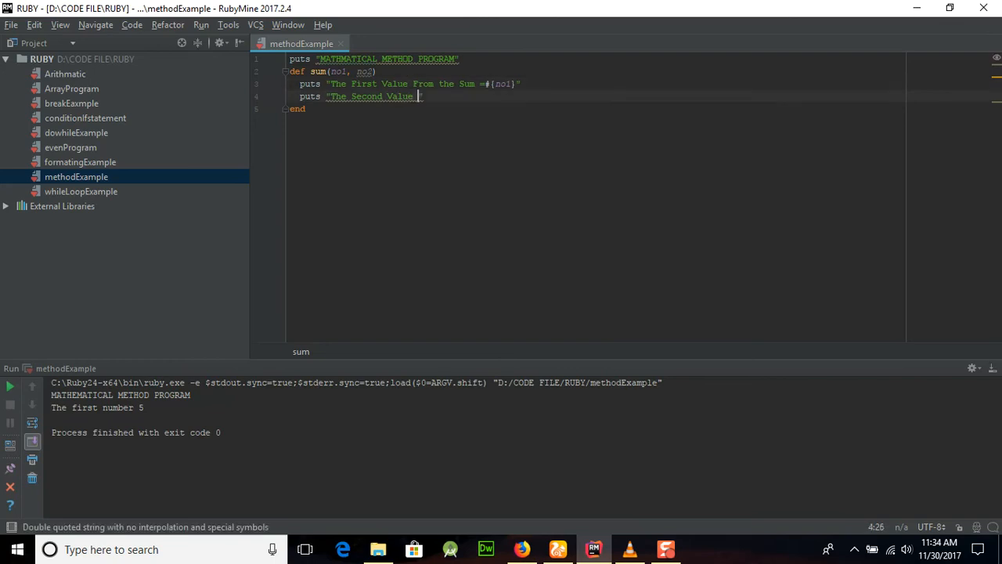
{"action": "type", "text": "For the Sum"}
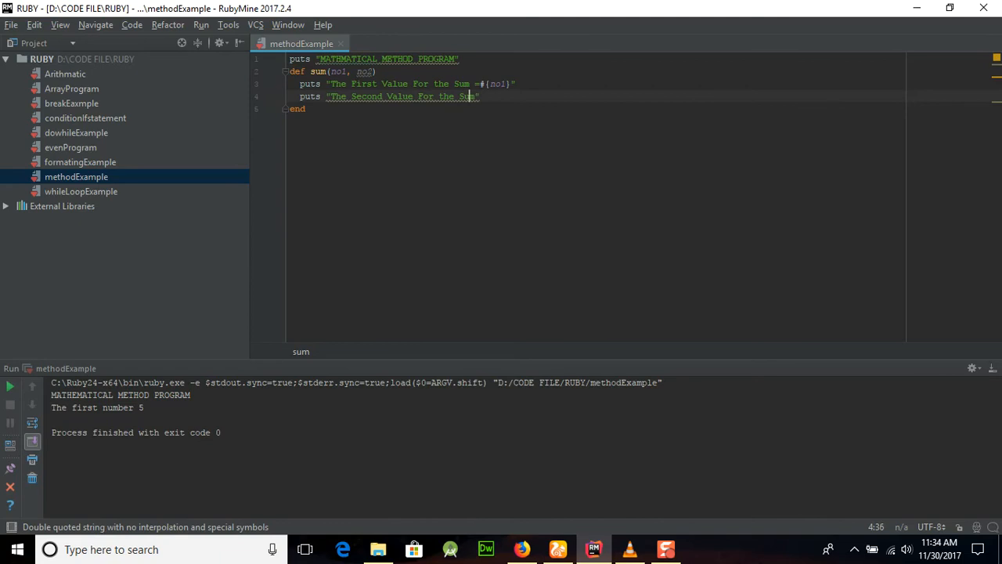
{"action": "type", "text": "="}
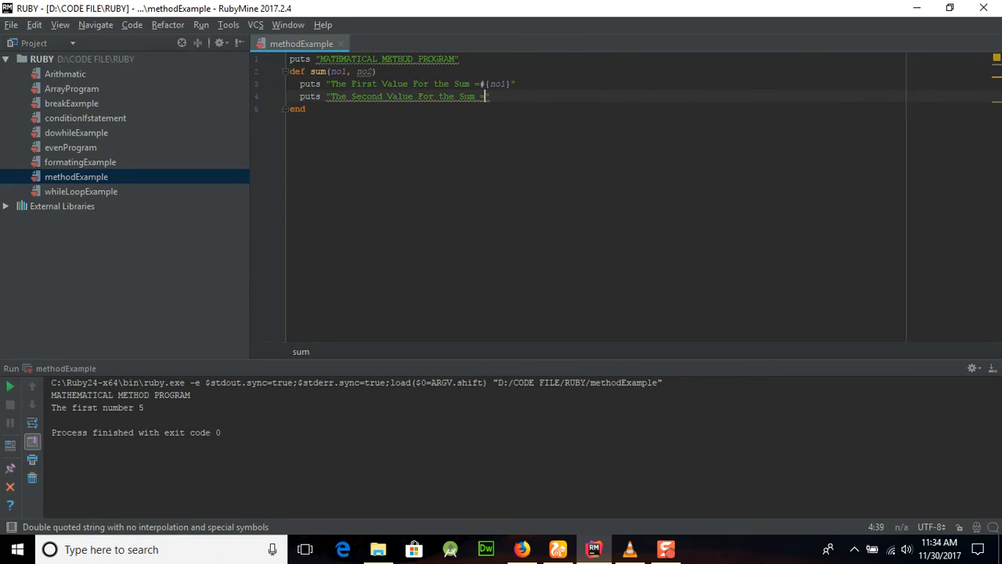
{"action": "type", "text": "#{no2"}
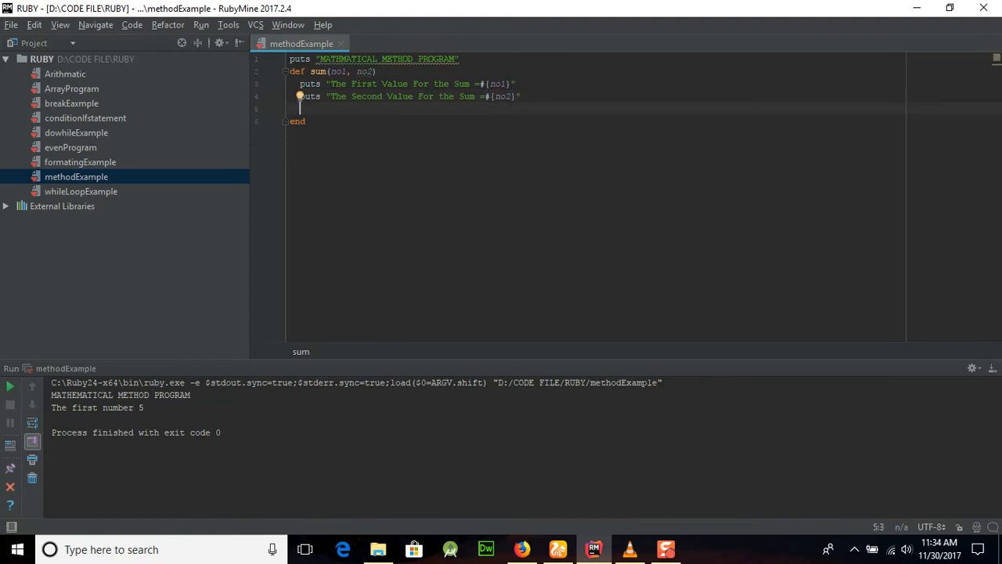
Store result = no1 + no2 and print it as puts "The Sum =#{result}" inside sum.
{"action": "type", "text": "resulot"}
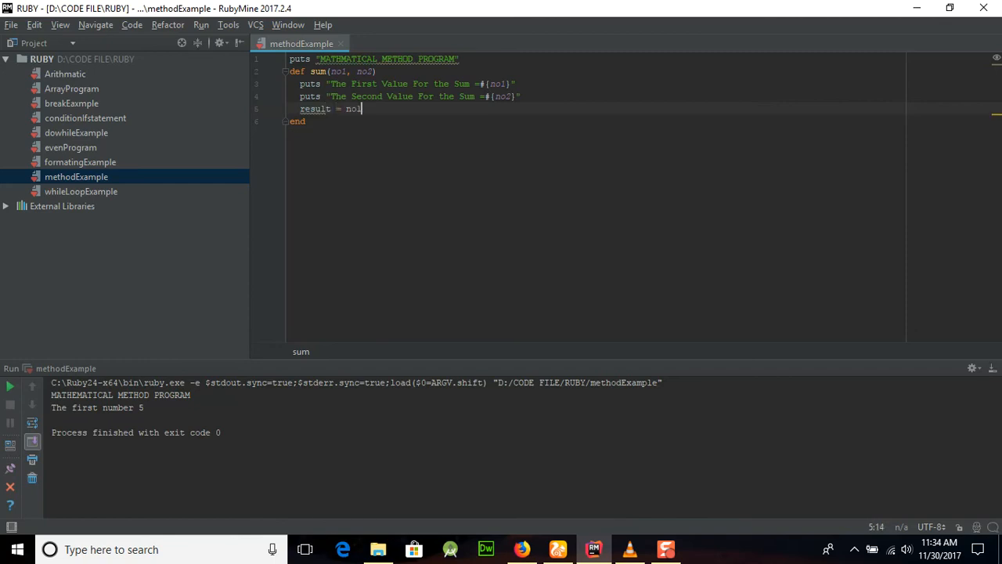
{"action": "type", "text": "+ no2"}
{"action": "type", "text": "put"}
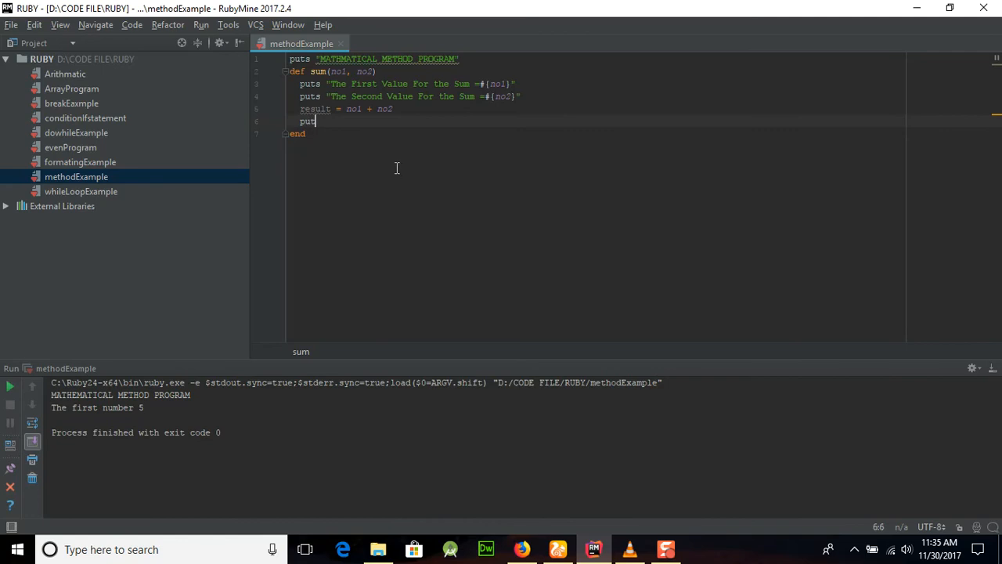
{"action": "type", "text": "\"Th\""}
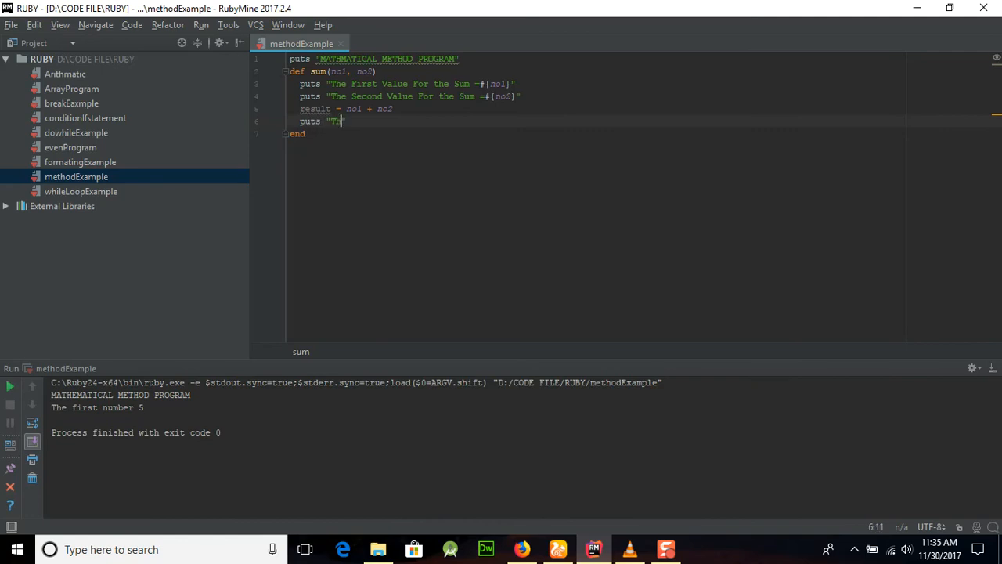
{"action": "type", "text": "he Result of t"}
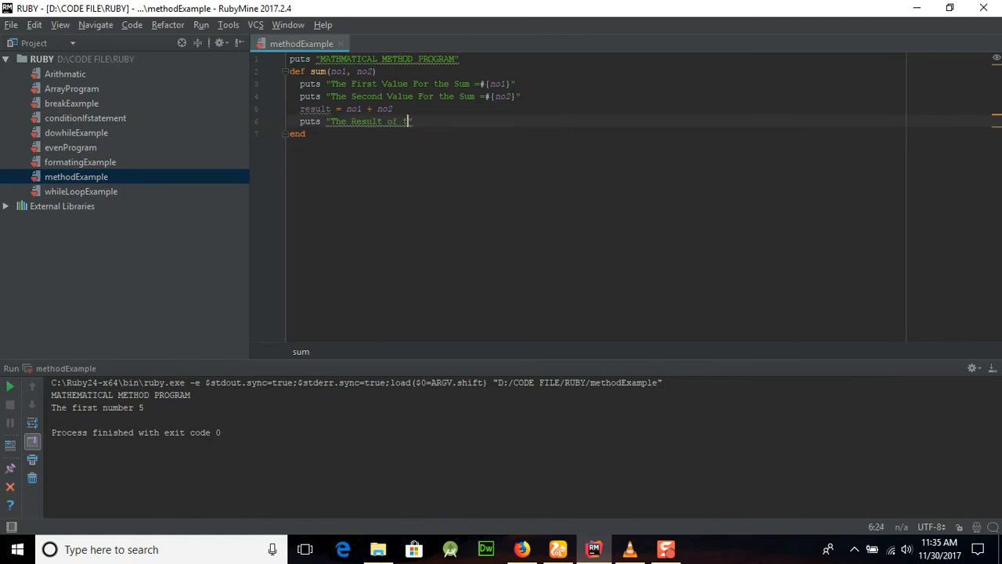
{"action": "key", "text": "BackSpace"}
{"action": "type", "text": "Sum =#{re"}
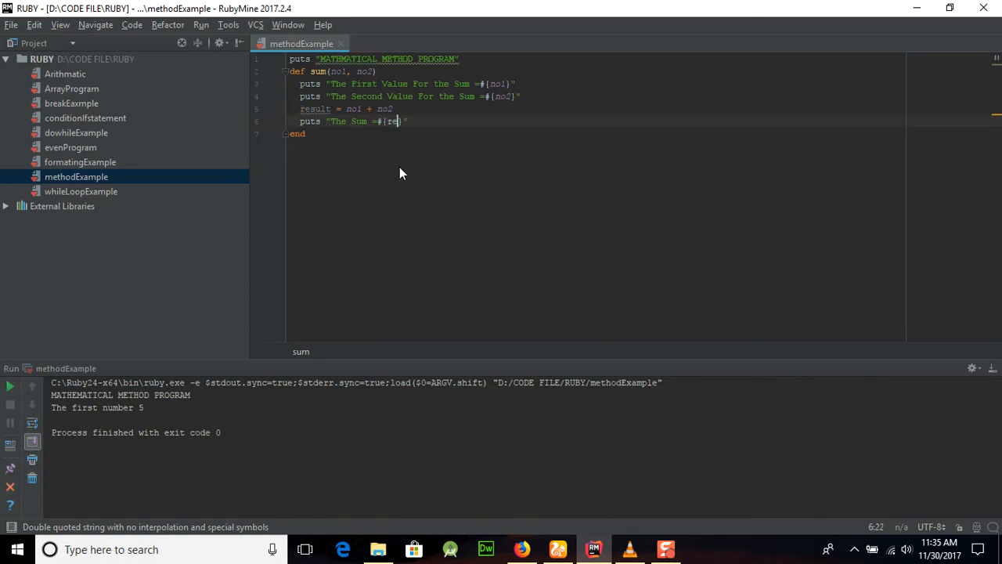
{"action": "type", "text": "sult"}
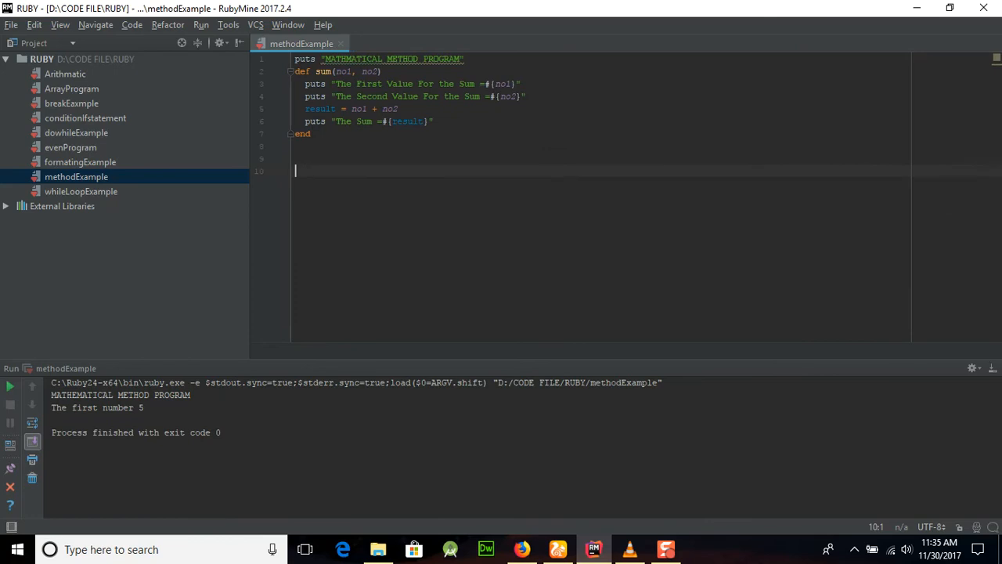
Call sum with the strings "45" and "12" and run the script, printing The Sum =4512.
{"action": "type", "text": "sum ("}
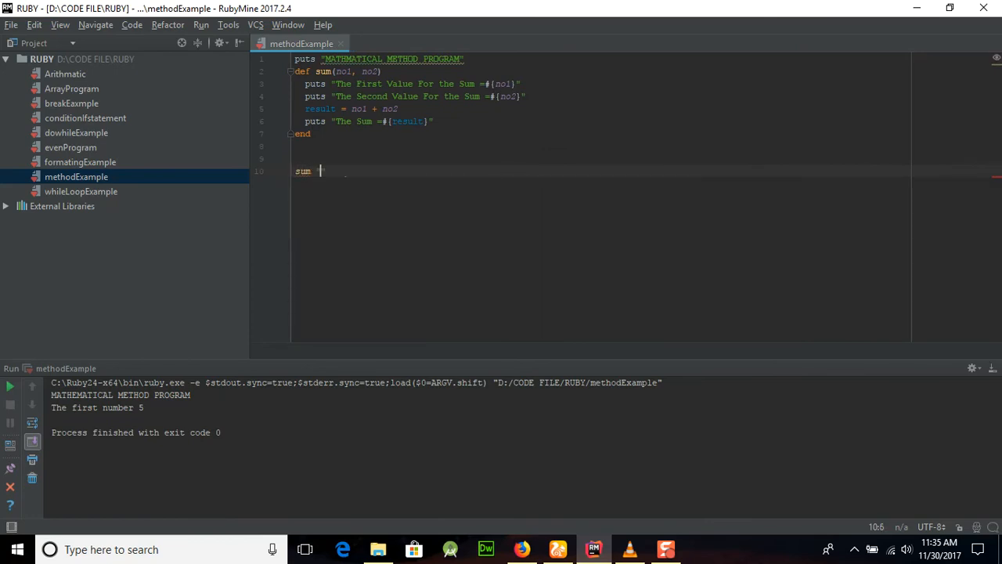
{"action": "type", "text": "no1 \"45"}
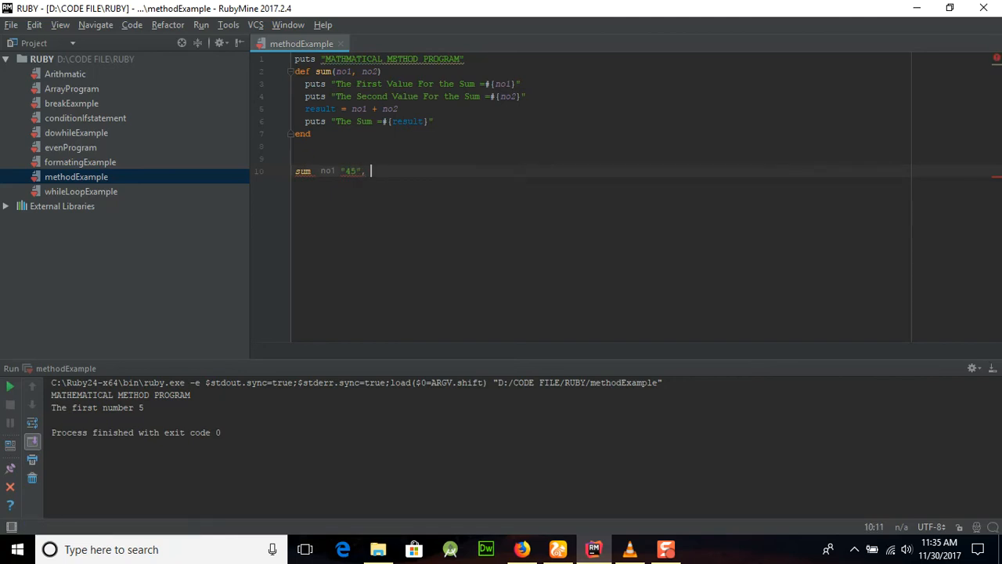
{"action": "type", "text": "no2 \"12\""}
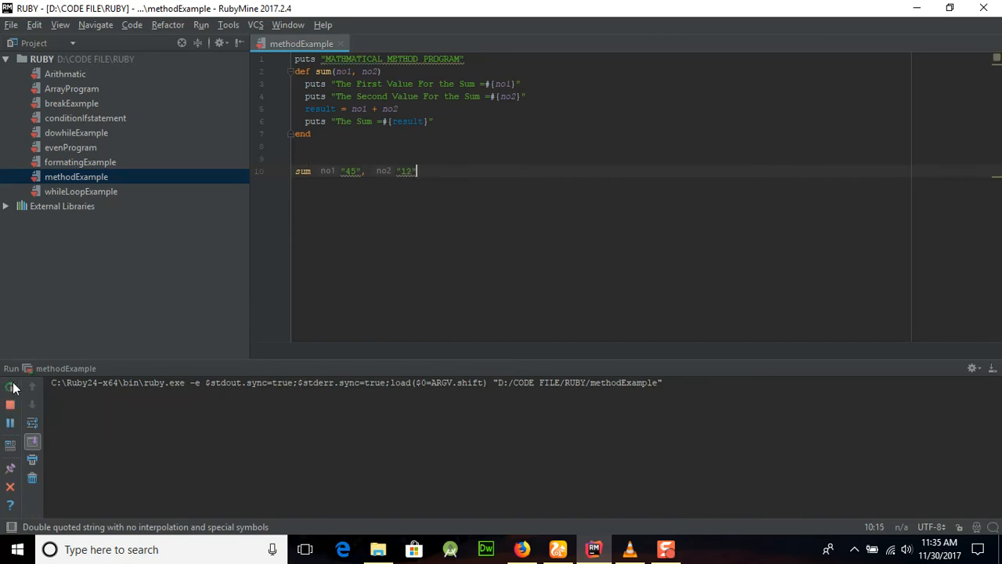
{"action": "left_click", "coordinate": [9, 385]}
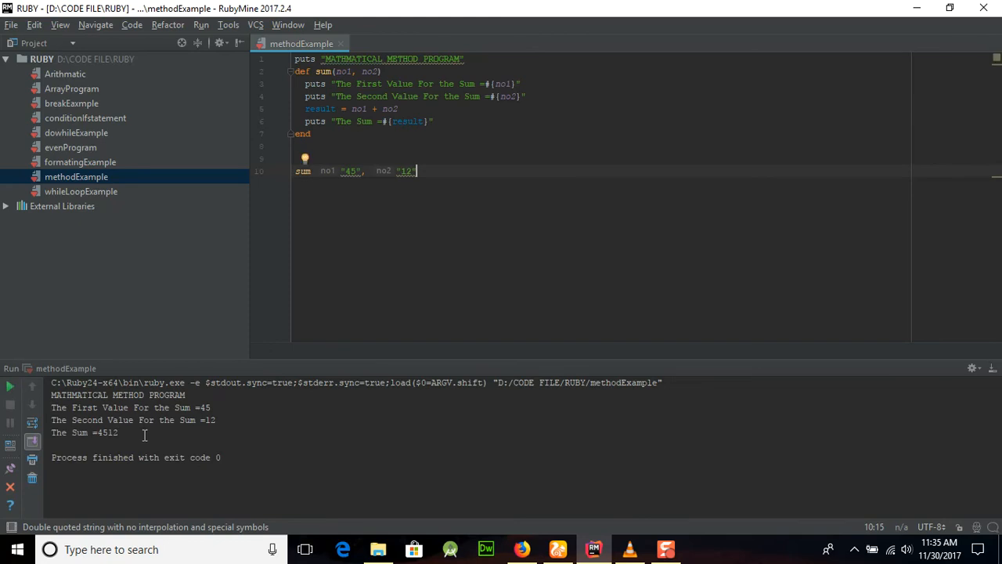
{"action": "mouse_move", "coordinate": [228, 429]}
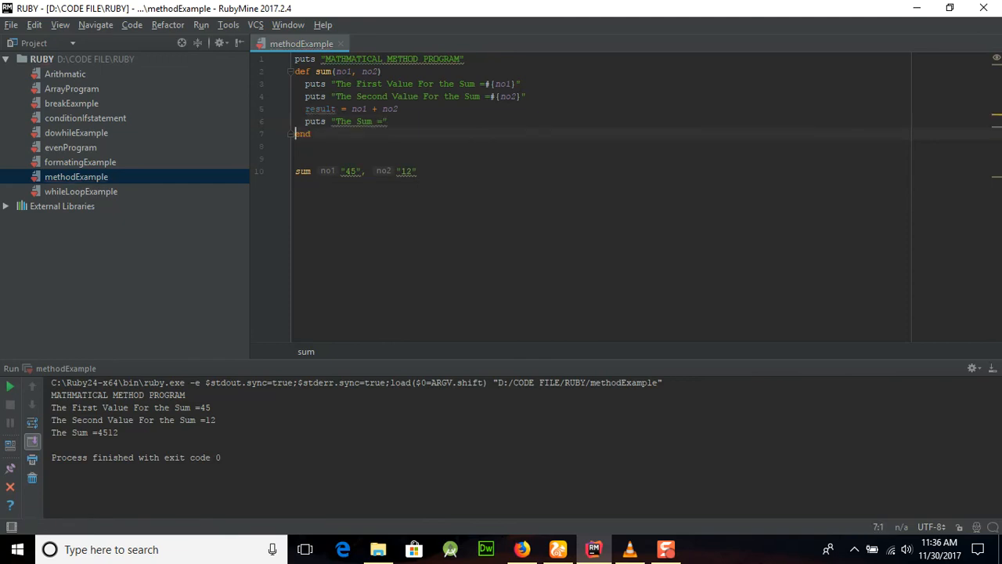
Add a separate puts result line after "The Sum =" and run, showing 4512 on its own line.
{"action": "left_click", "coordinate": [382, 85]}
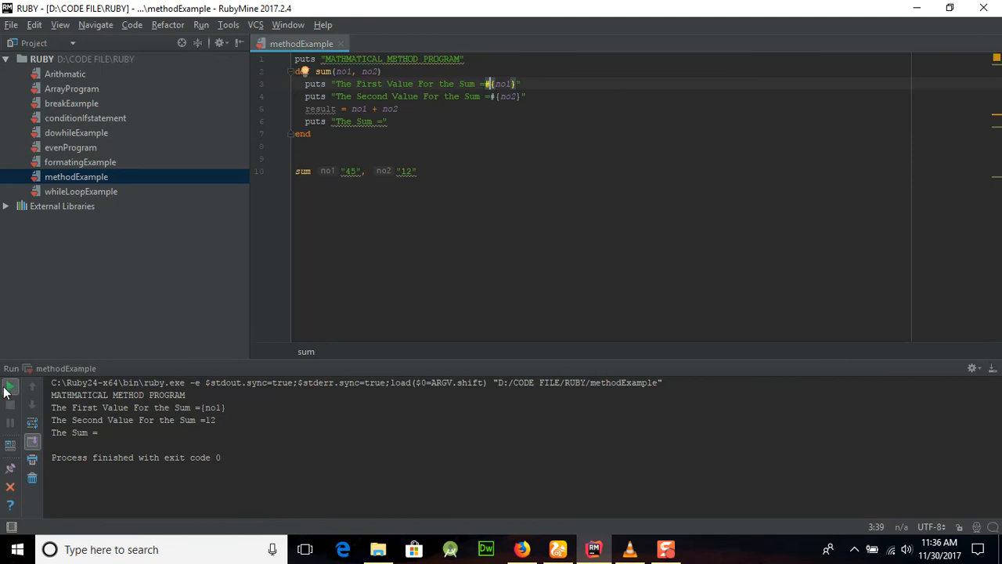
{"action": "left_click", "coordinate": [11, 385]}
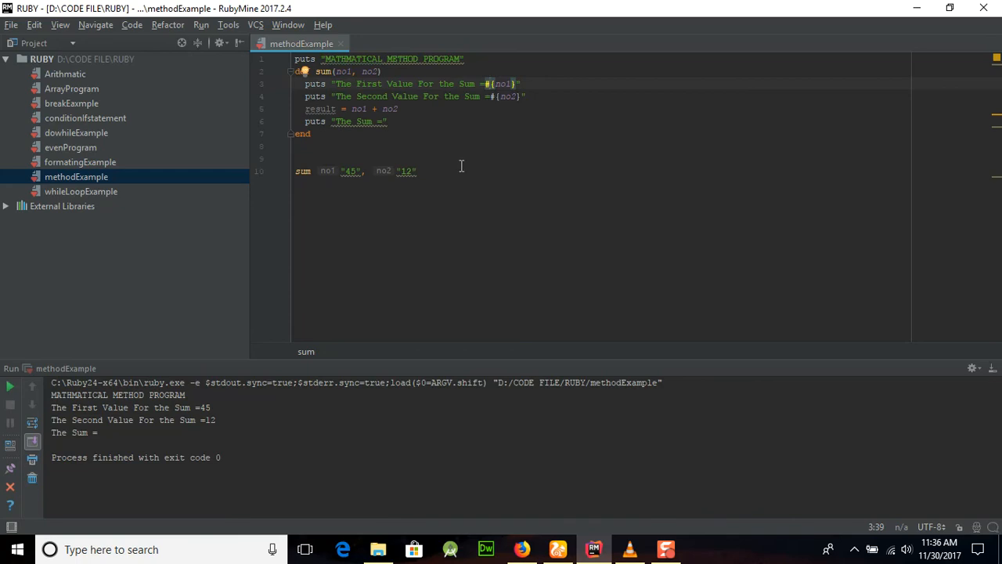
{"action": "left_click", "coordinate": [385, 122]}
{"action": "type", "text": "puts"}
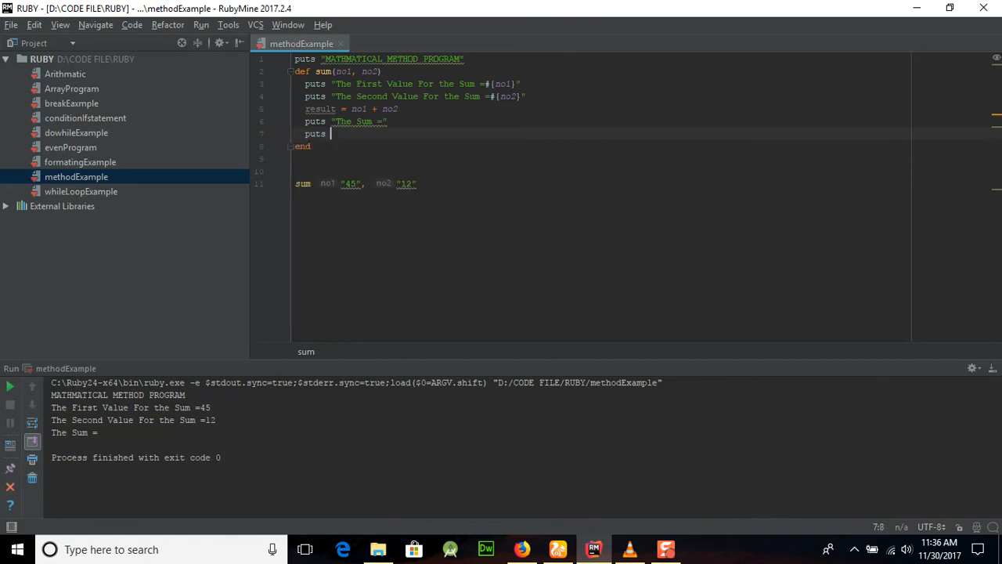
{"action": "type", "text": "result"}
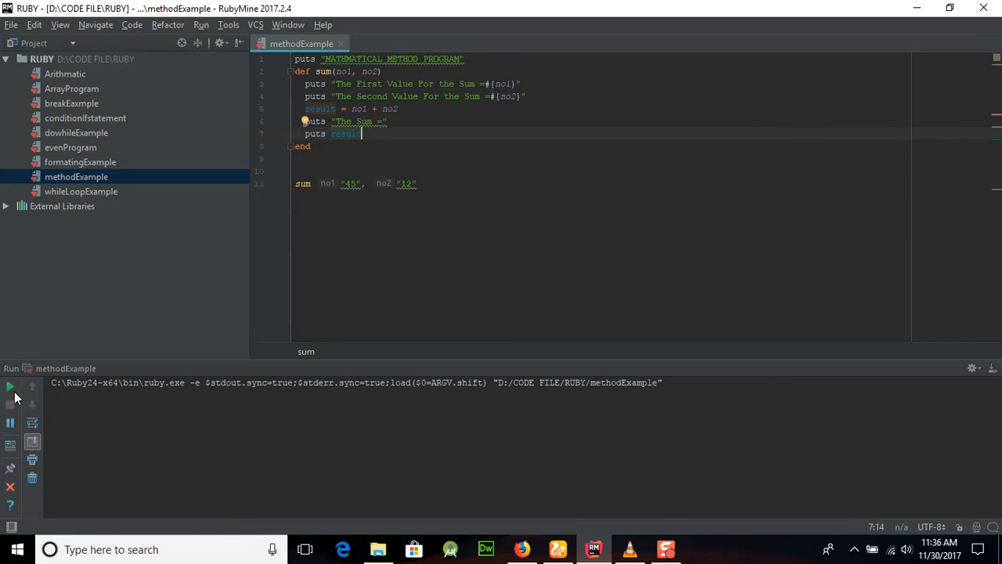
{"action": "left_click", "coordinate": [9, 385]}
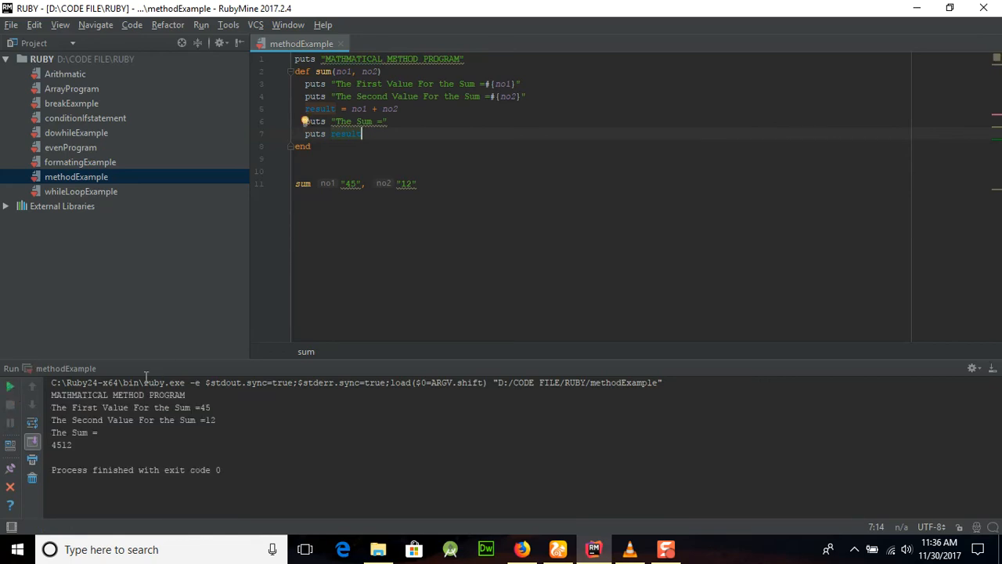
{"action": "mouse_move", "coordinate": [394, 107]}
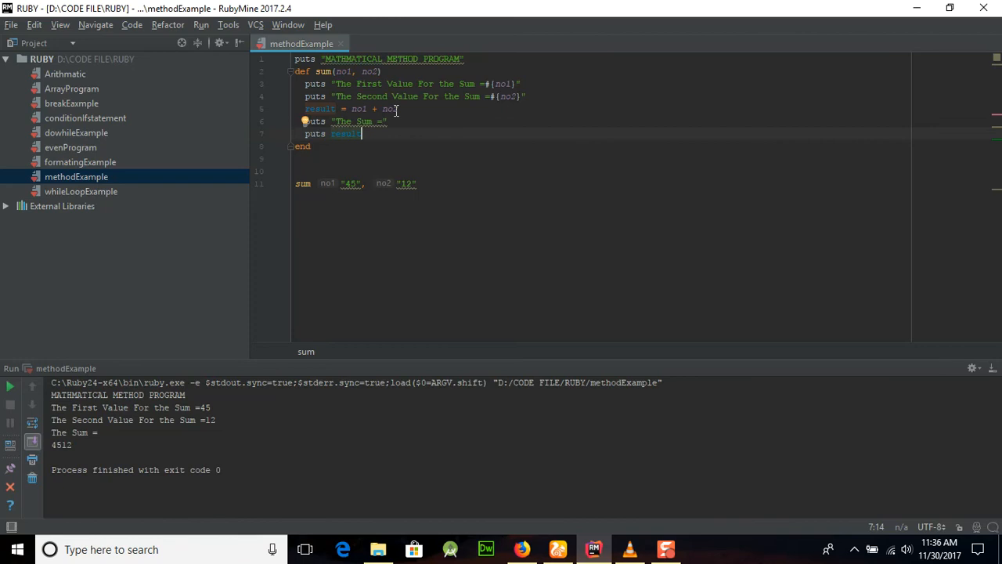
{"action": "mouse_move", "coordinate": [407, 147]}
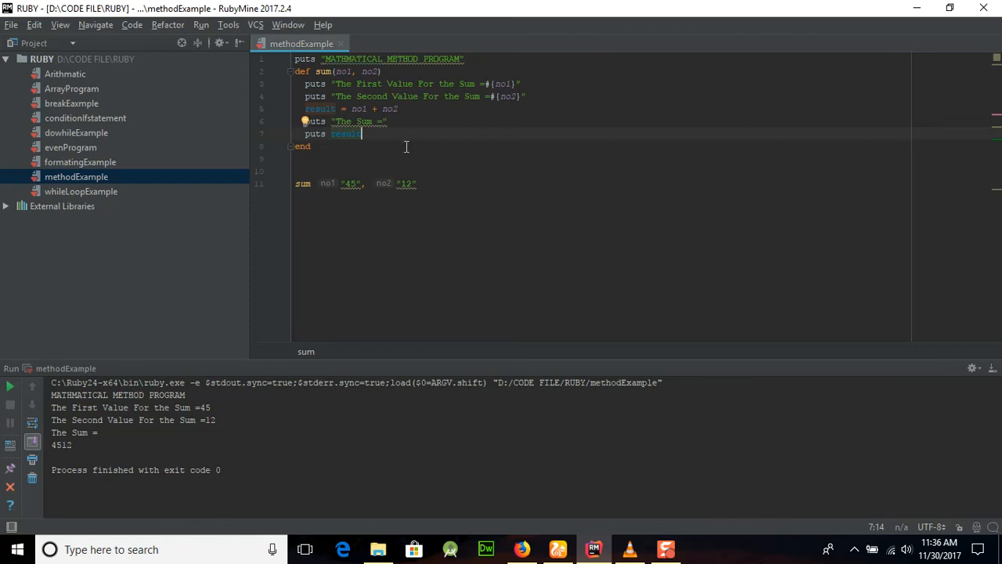
{"action": "mouse_move", "coordinate": [512, 116]}
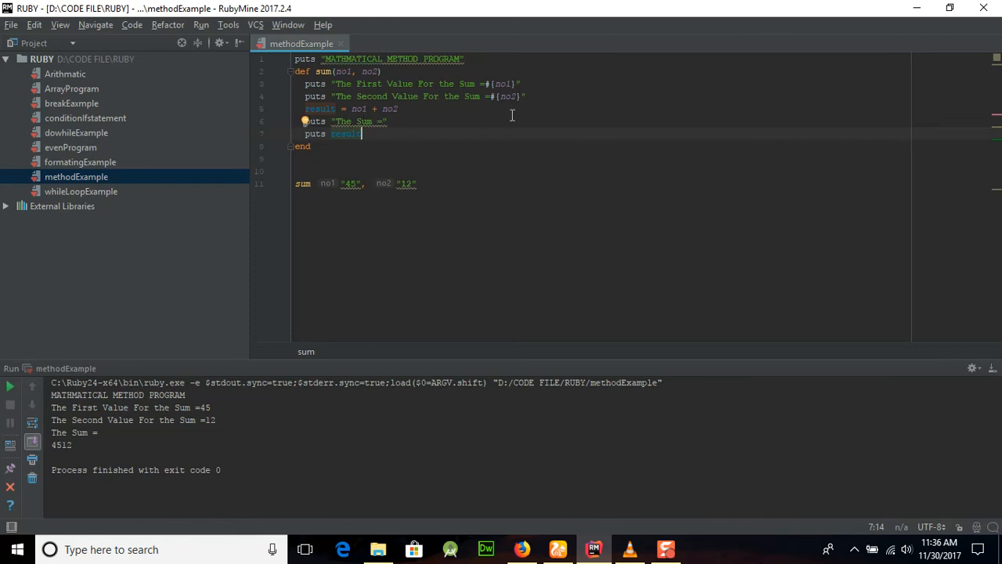
{"action": "mouse_move", "coordinate": [435, 184]}
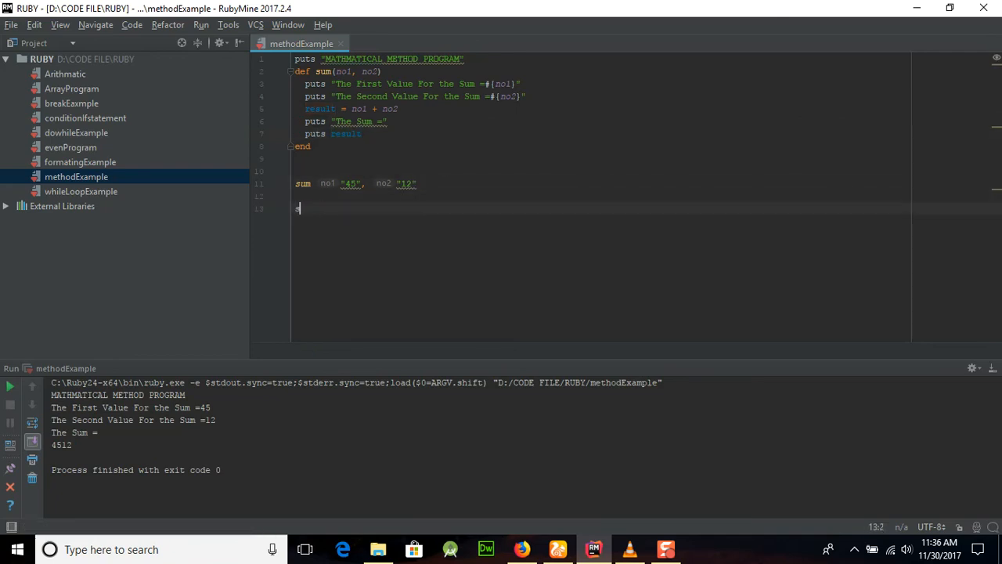
Call sum with no arguments, see the error, then give defaults no1=89 and no2=9.
{"action": "type", "text": "sum"}
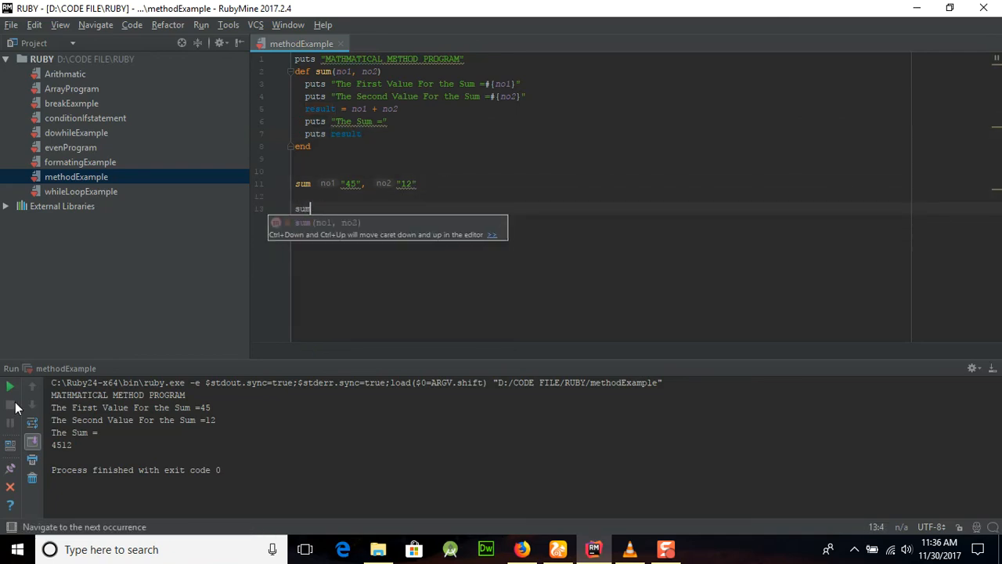
{"action": "left_click", "coordinate": [9, 385]}
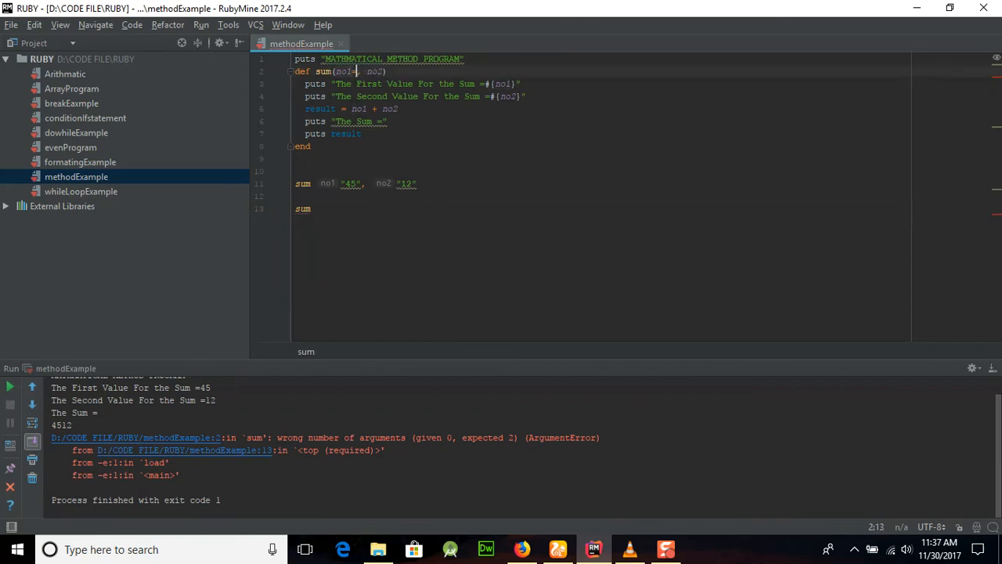
{"action": "type", "text": "=89"}
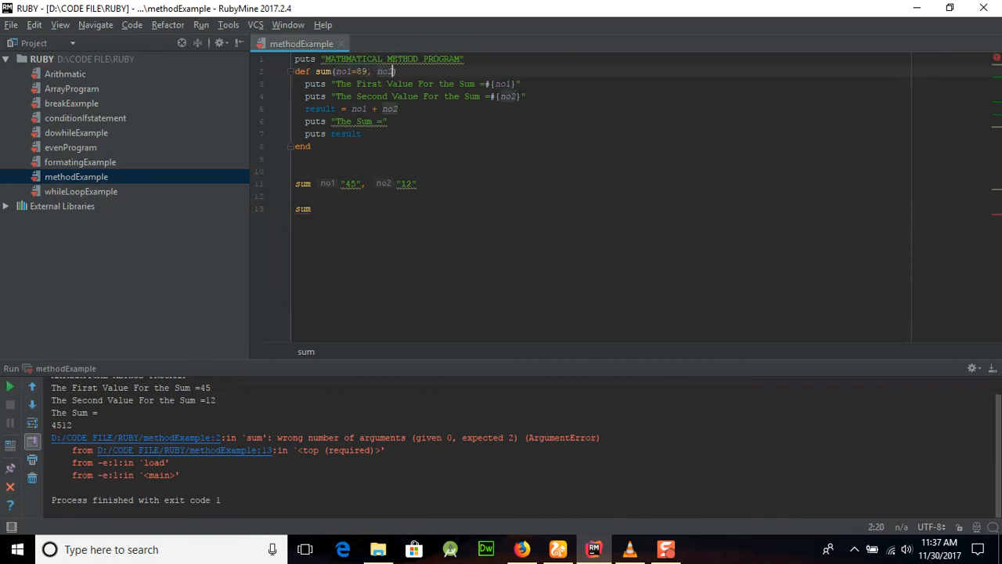
{"action": "type", "text": "5"}
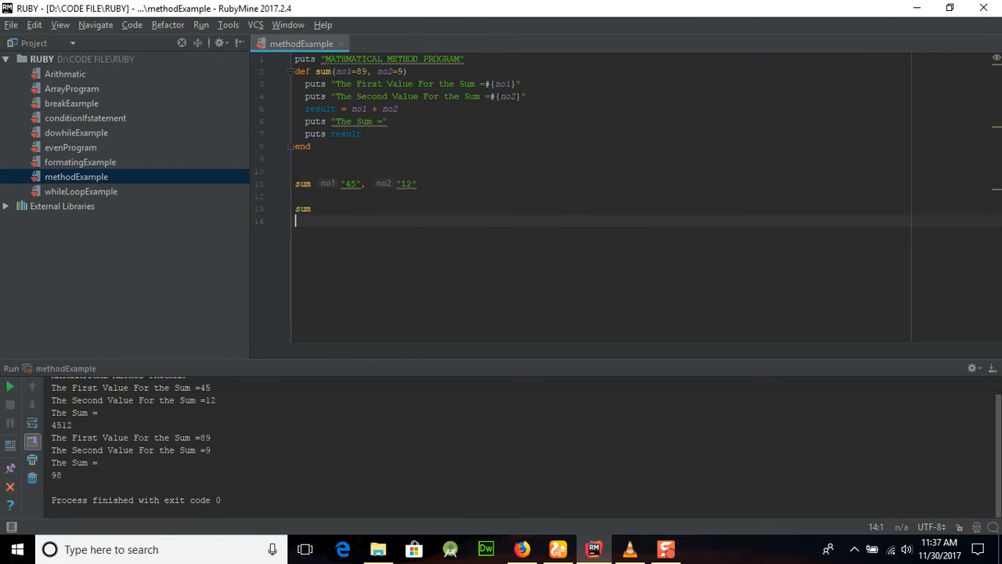
Add a third call sum no1 12, no2 8 below the argument-free call.
{"action": "type", "text": "sum"}
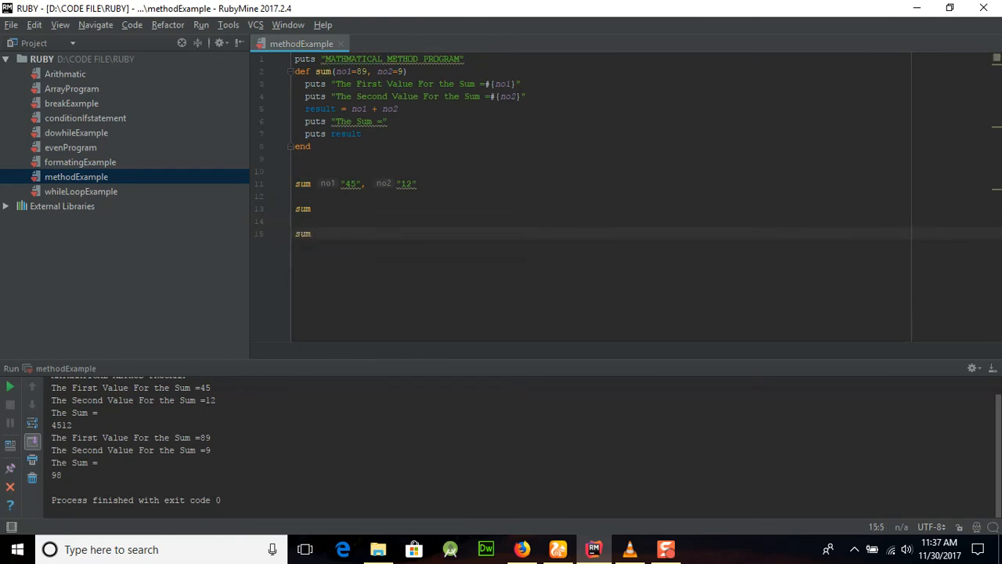
{"action": "type", "text": "no1 12,"}
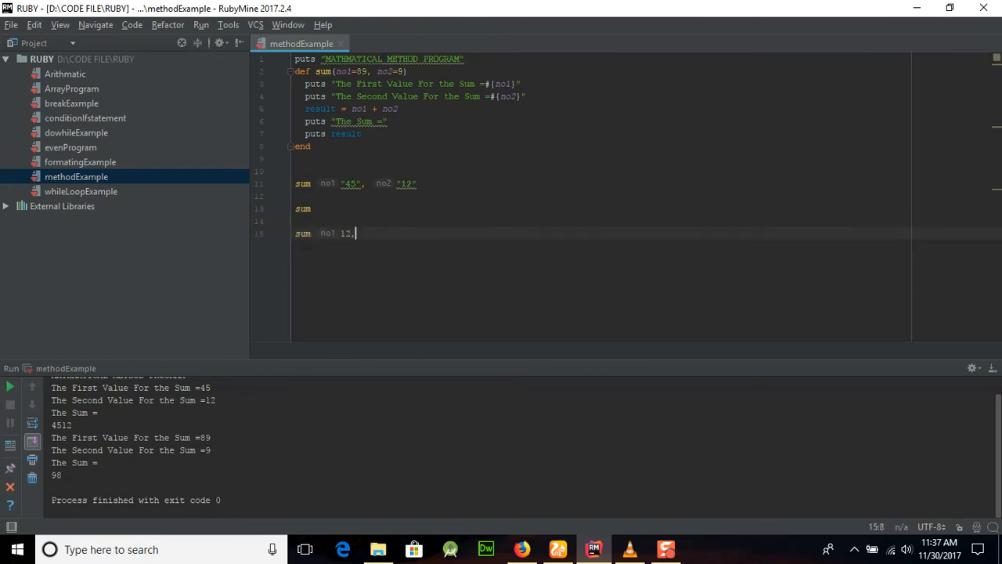
{"action": "type", "text": "8"}
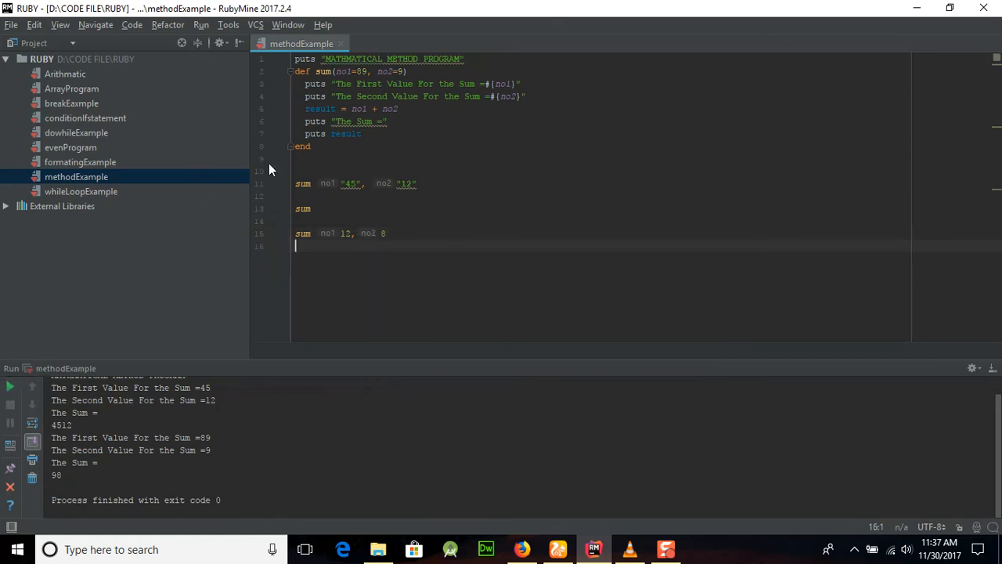
{"action": "mouse_move", "coordinate": [129, 348]}
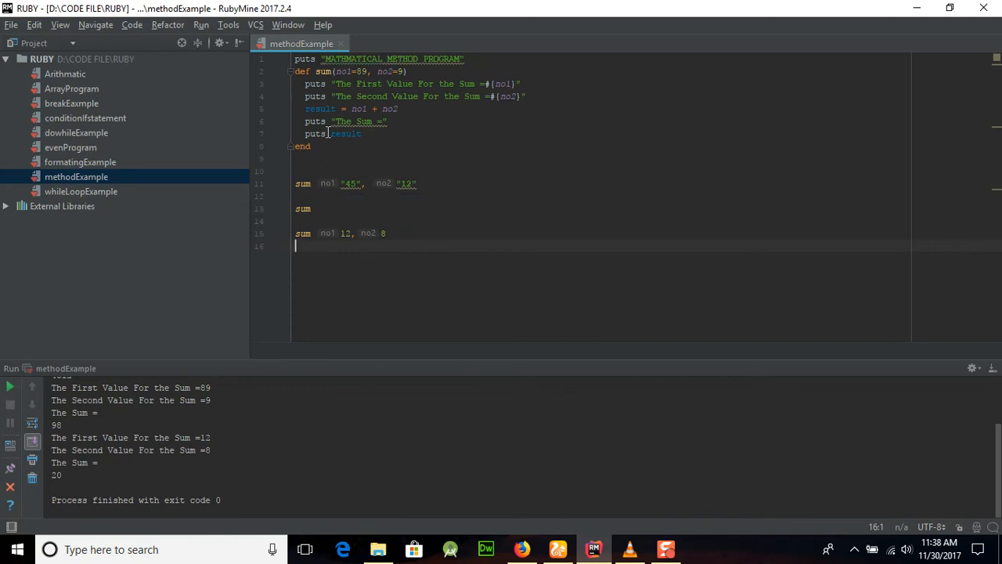
{"action": "mouse_move", "coordinate": [375, 140]}
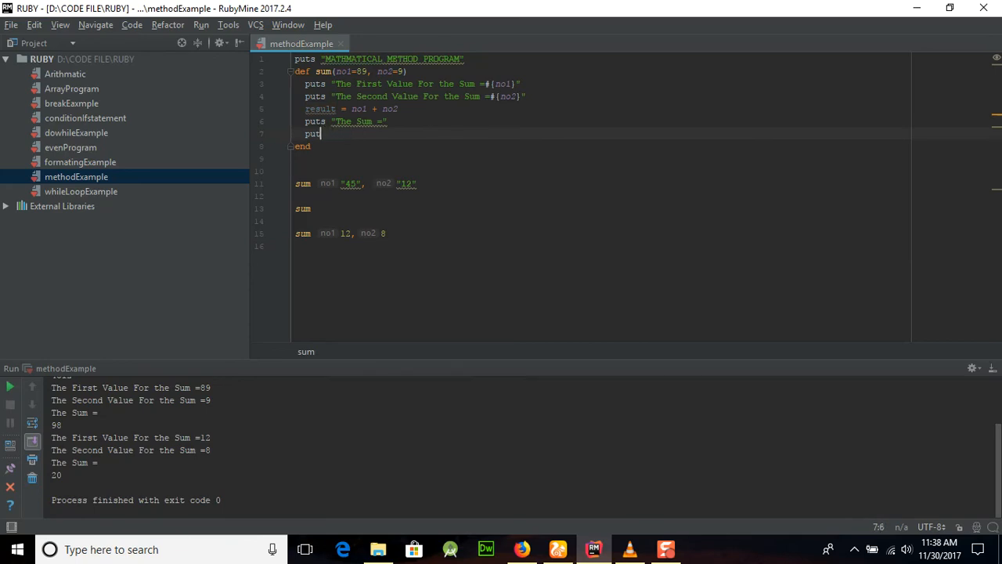
Replace the separate result line with #{result} inside "The Sum =" and rerun the script.
{"action": "key", "text": "Backspace"}
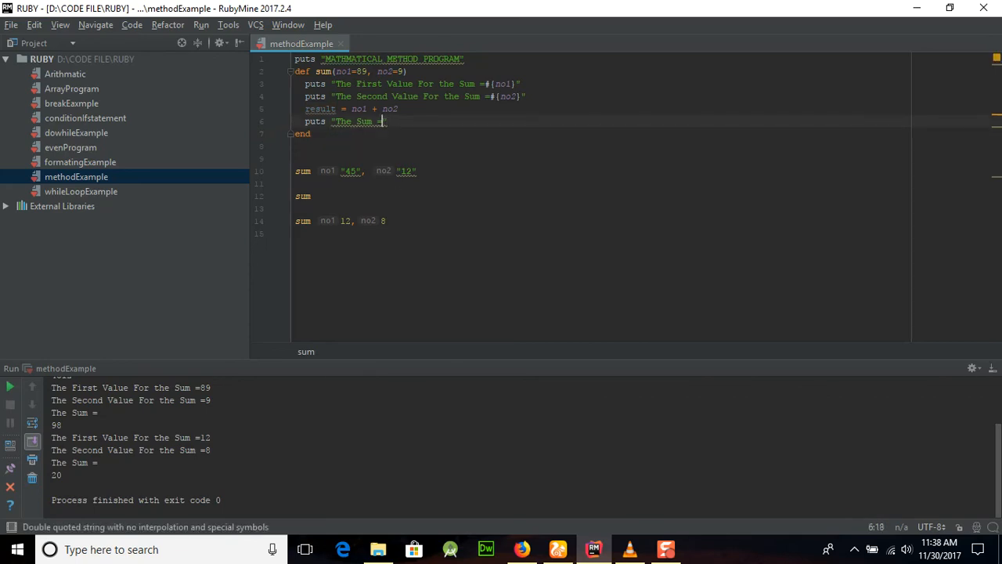
{"action": "type", "text": "#{"}
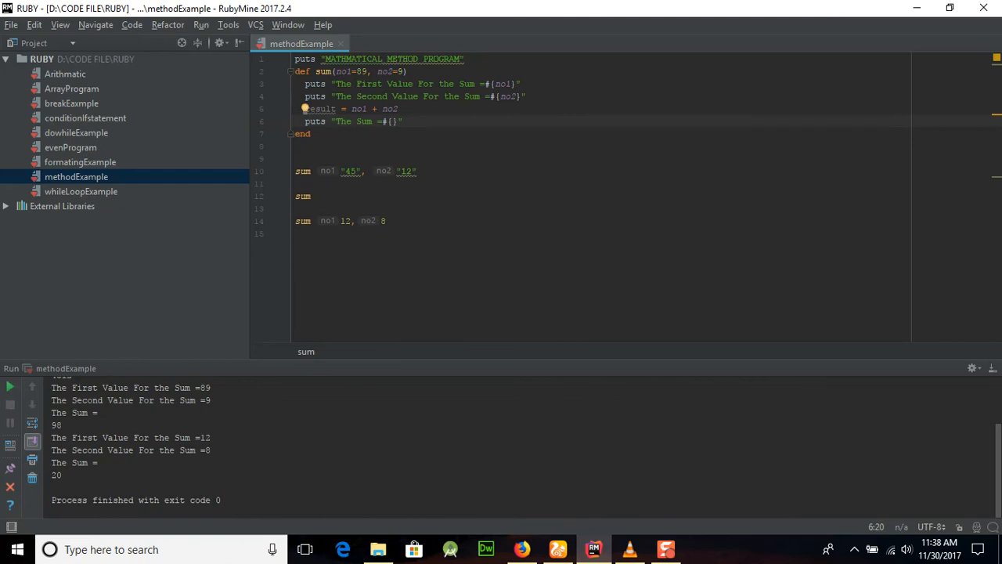
{"action": "type", "text": "result"}
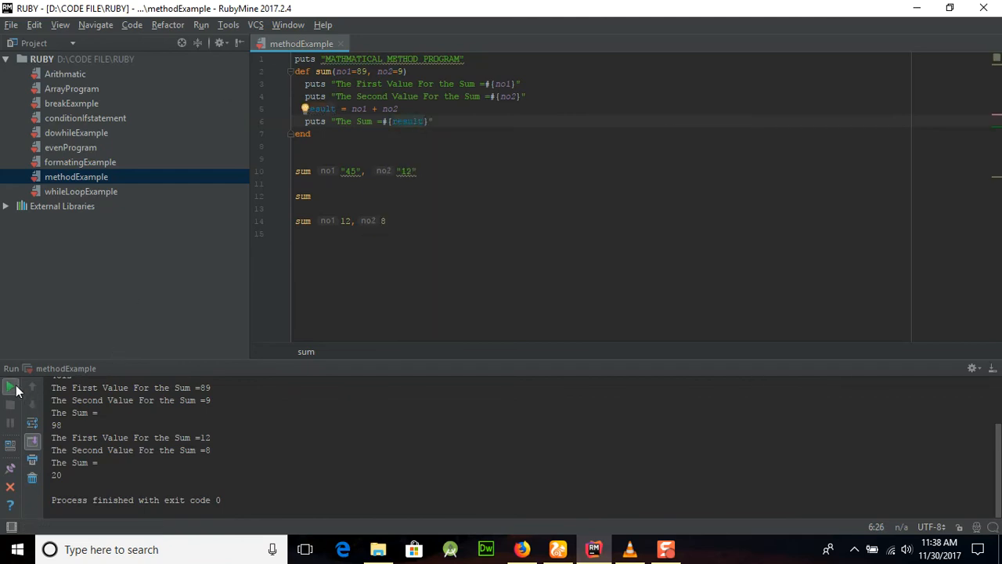
{"action": "left_click", "coordinate": [13, 386]}
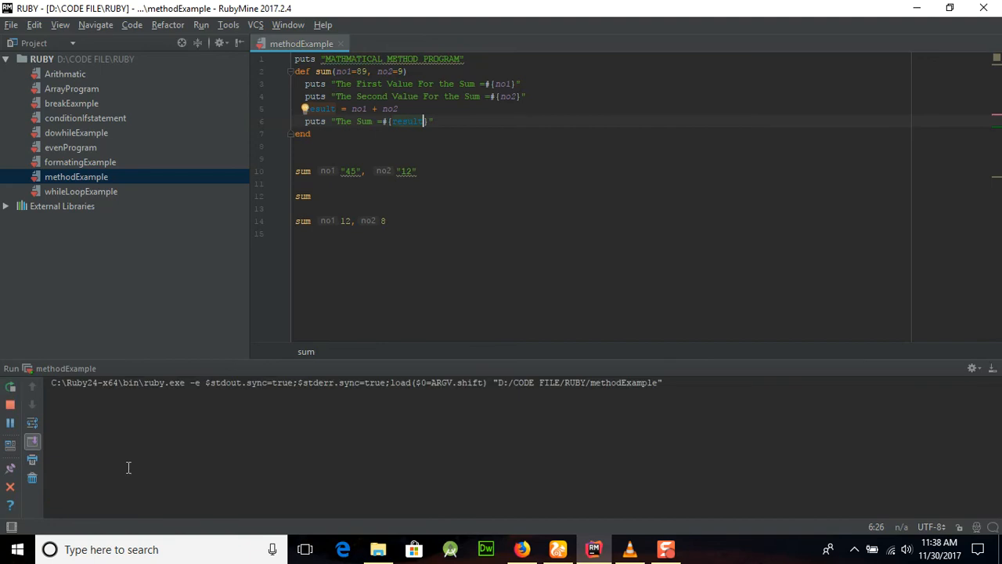